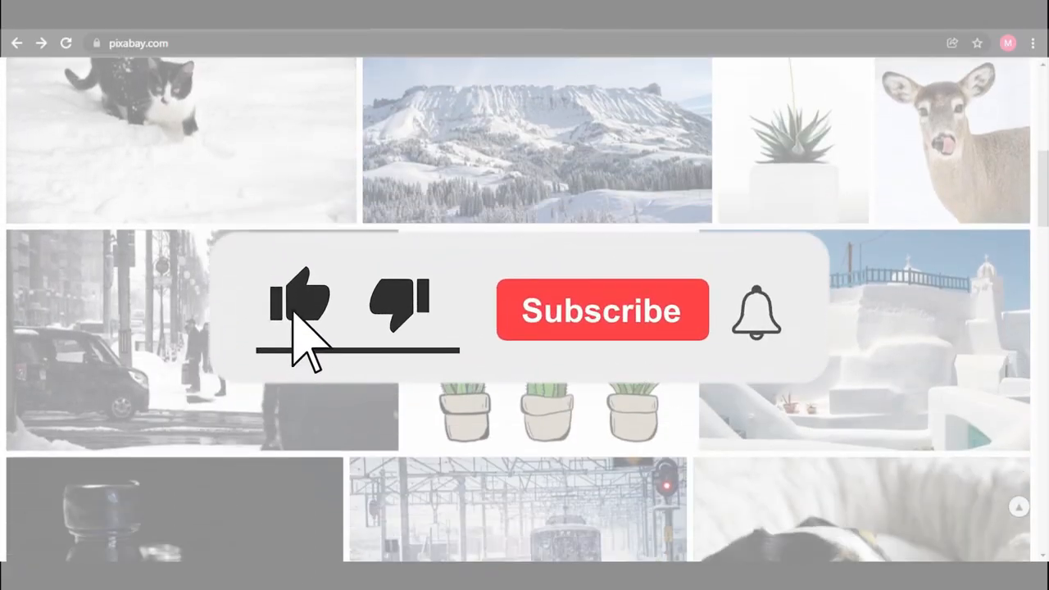
Switch from Pixabay to the Pexels homepage and scroll down its Free Stock Photos grid
left_click(601, 310)
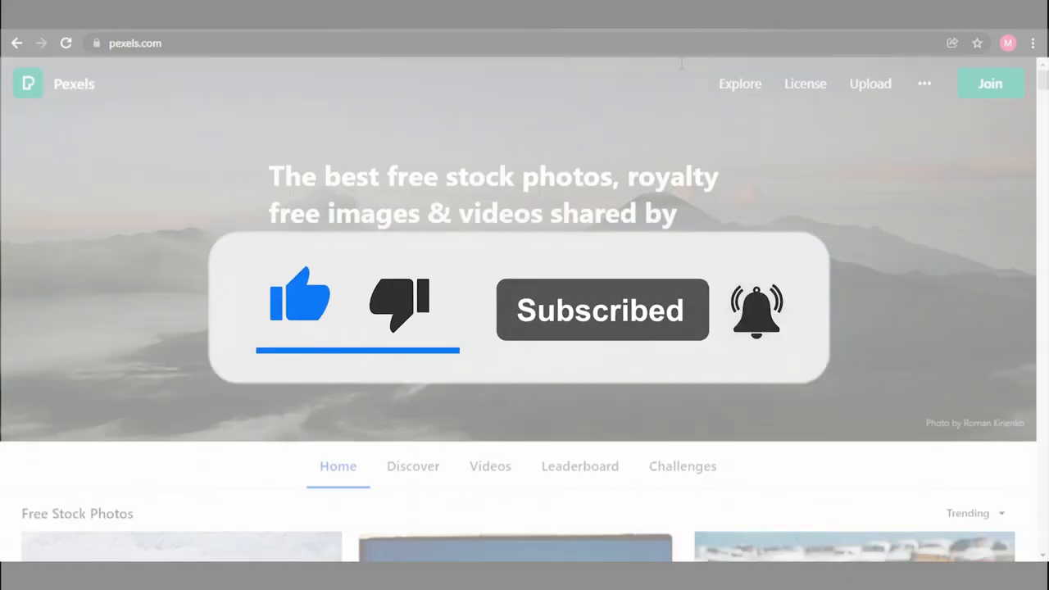
scroll("down", 3)
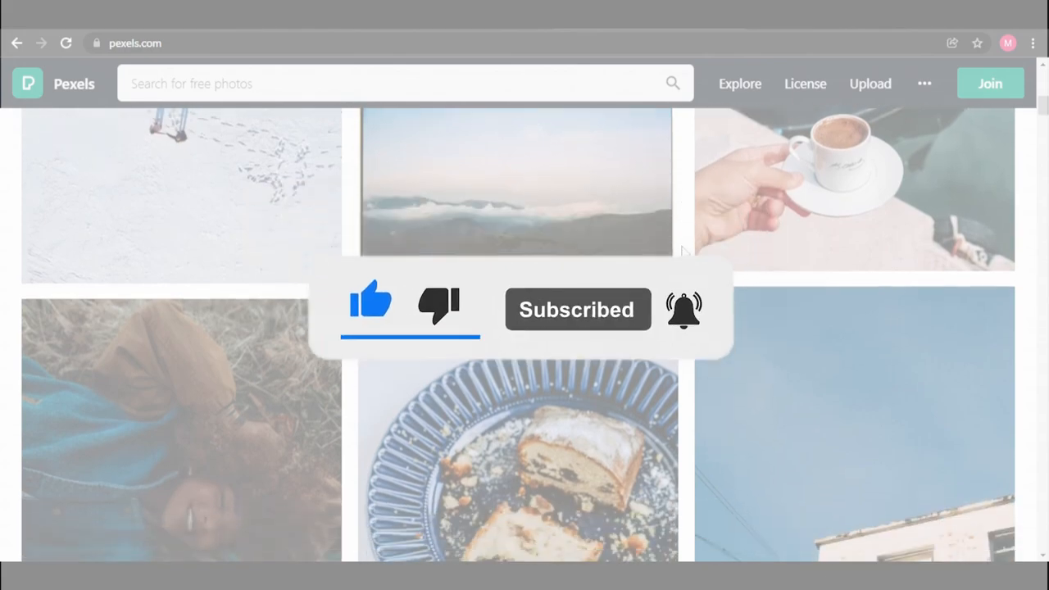